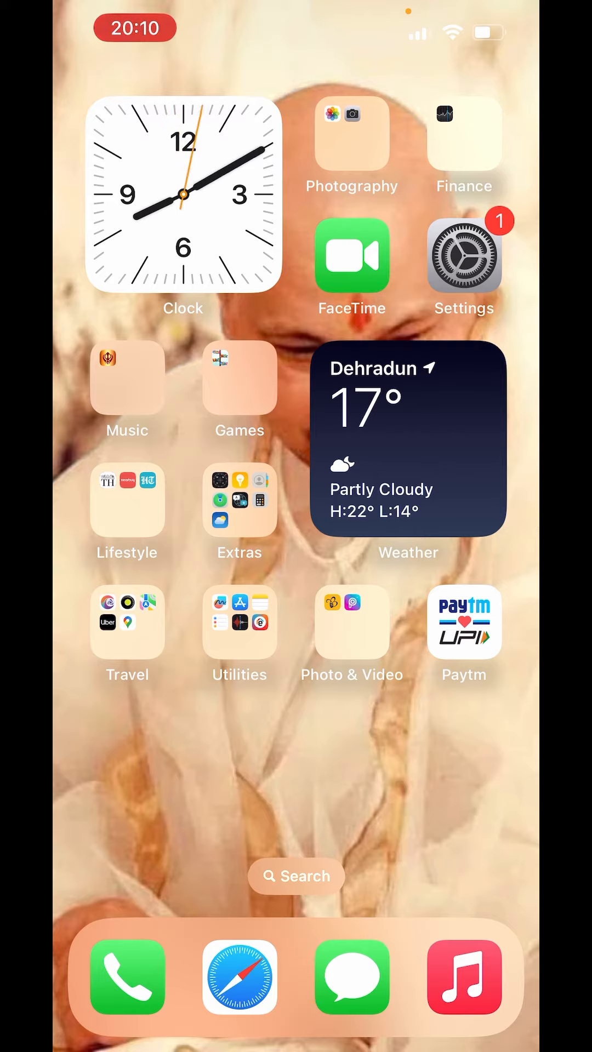
Launch Settings, scroll down the list, and enter the Accessibility page.
click(463, 254)
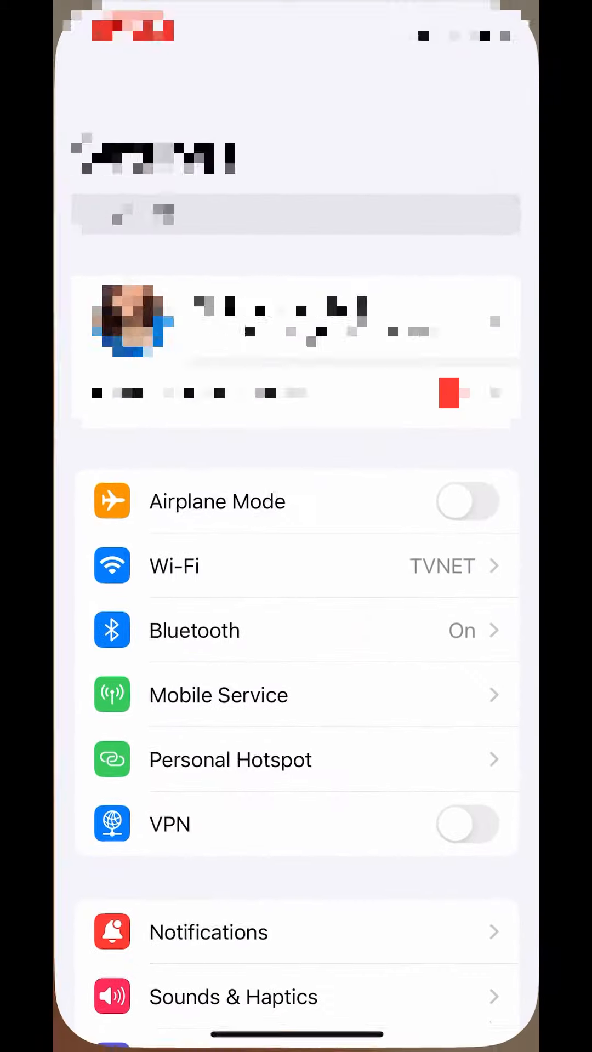
scroll(down, 3)
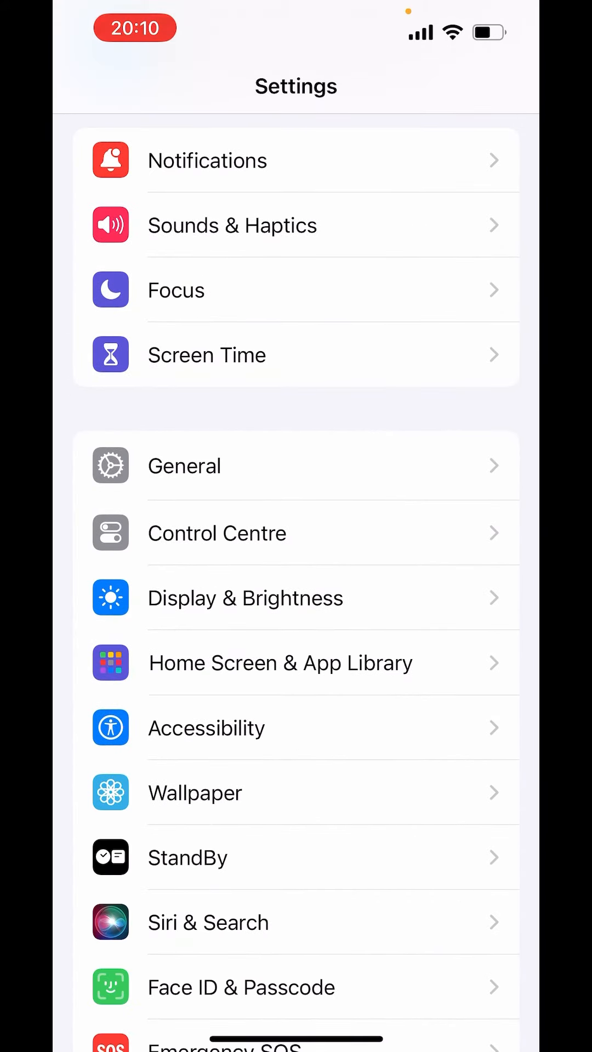
click(206, 727)
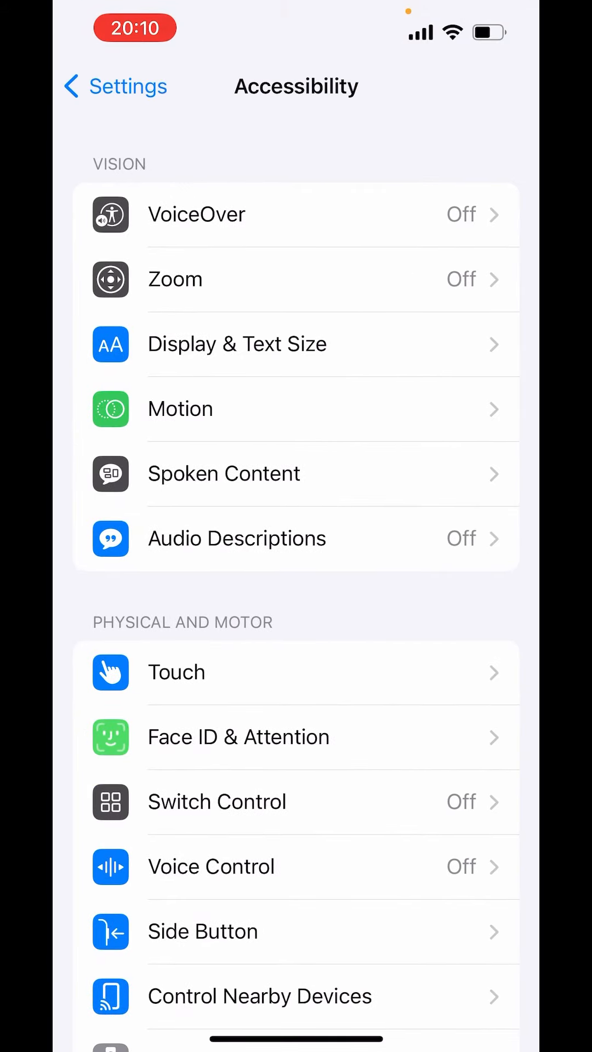
Go to Accessibility > Touch, where Reachability is still off.
click(175, 673)
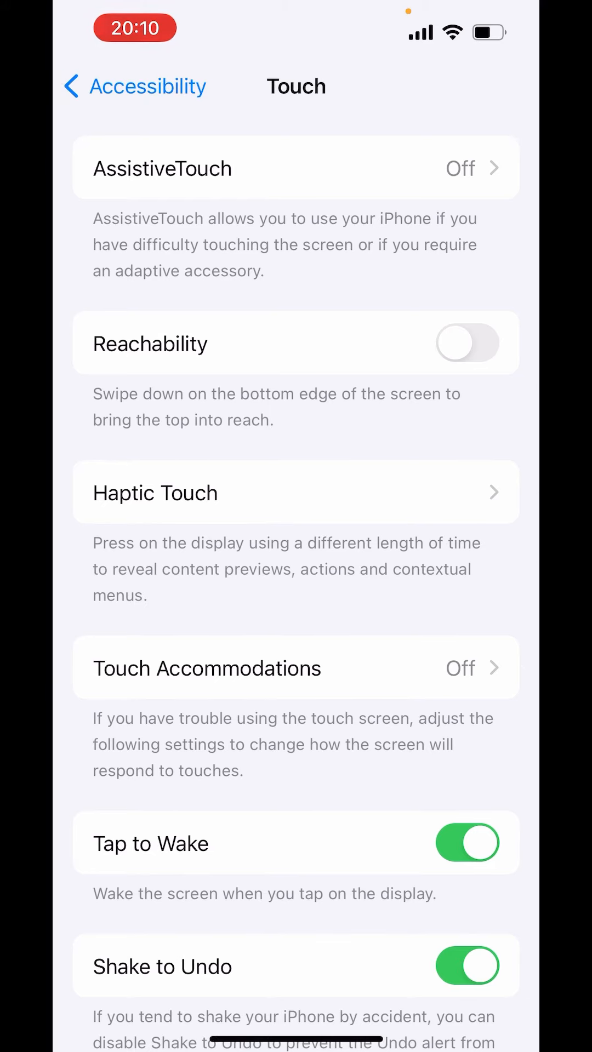
click(466, 342)
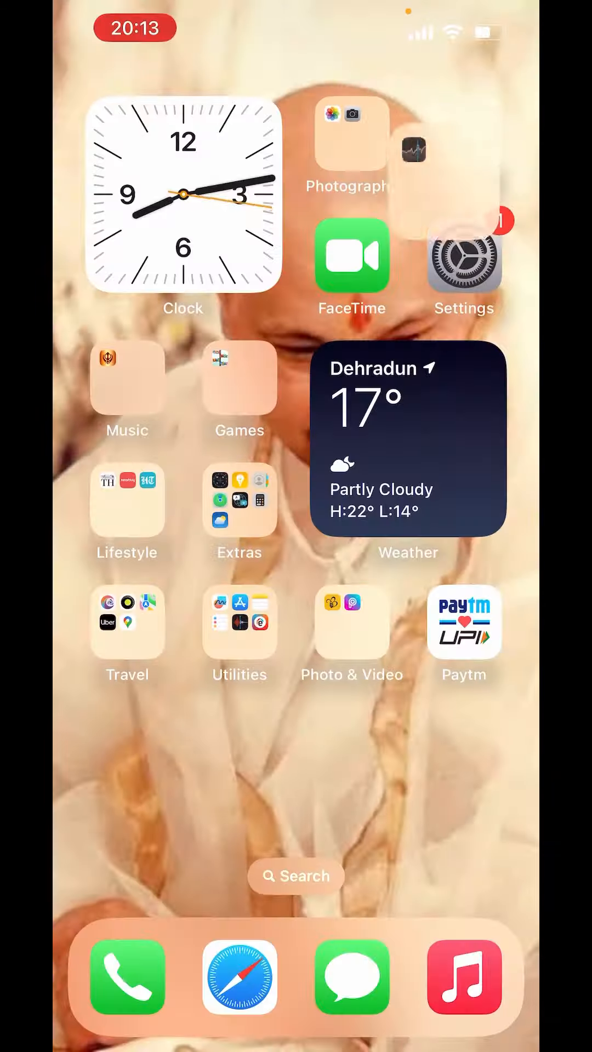
scroll(left, 3)
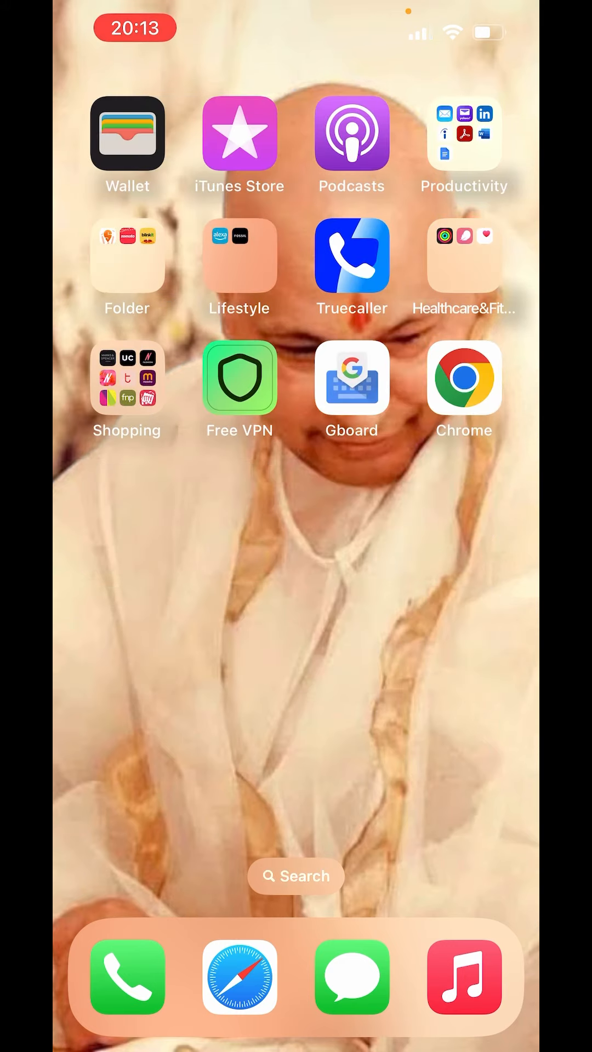
scroll(left, 3)
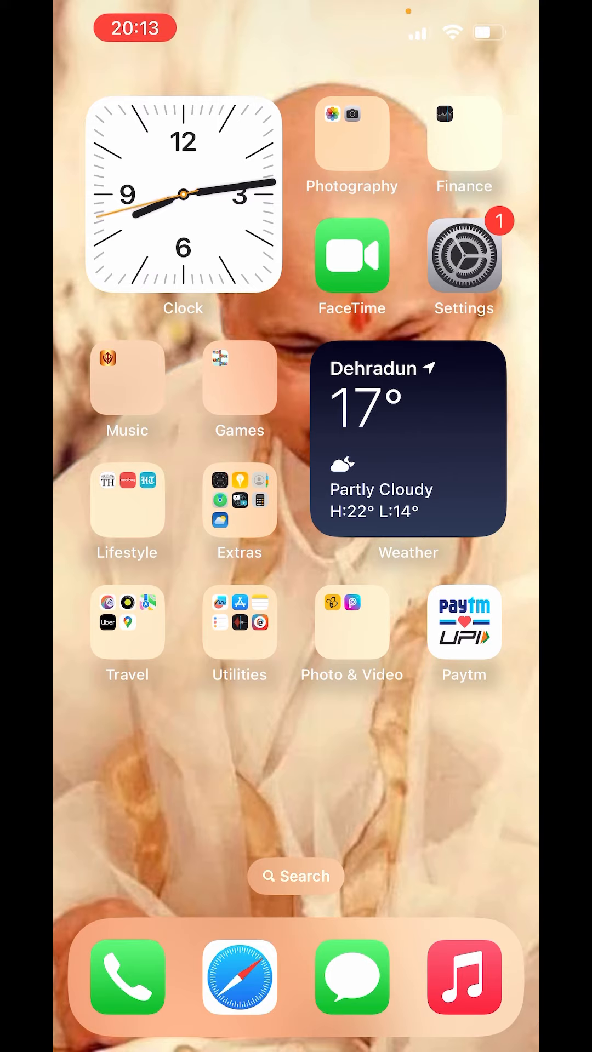